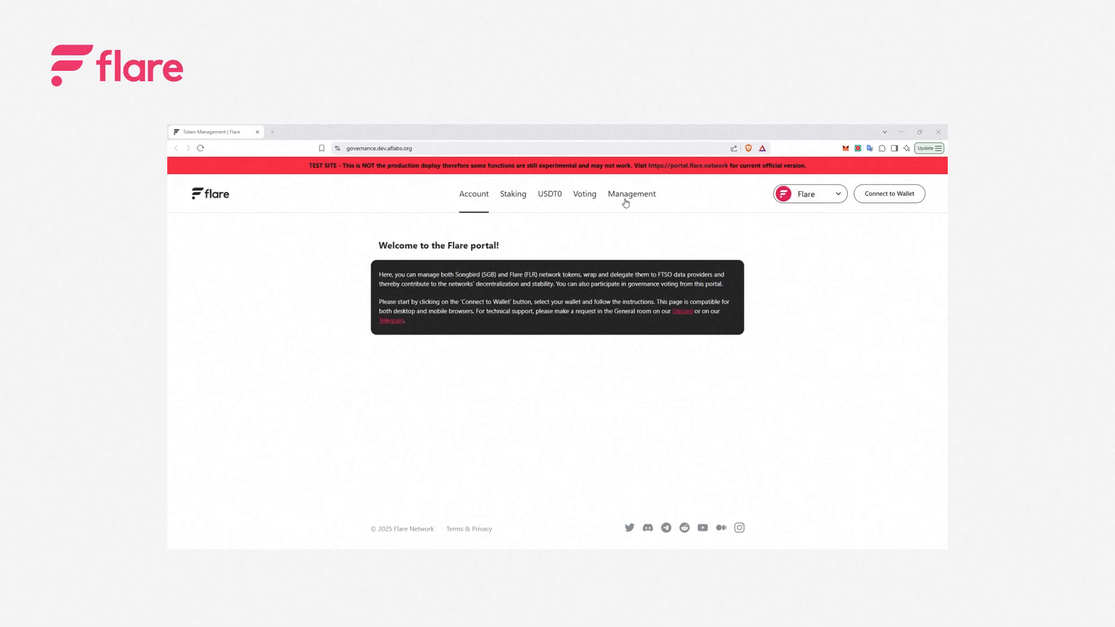
Switch to the USDT0 page and start connecting the MetaMask wallet
click(549, 193)
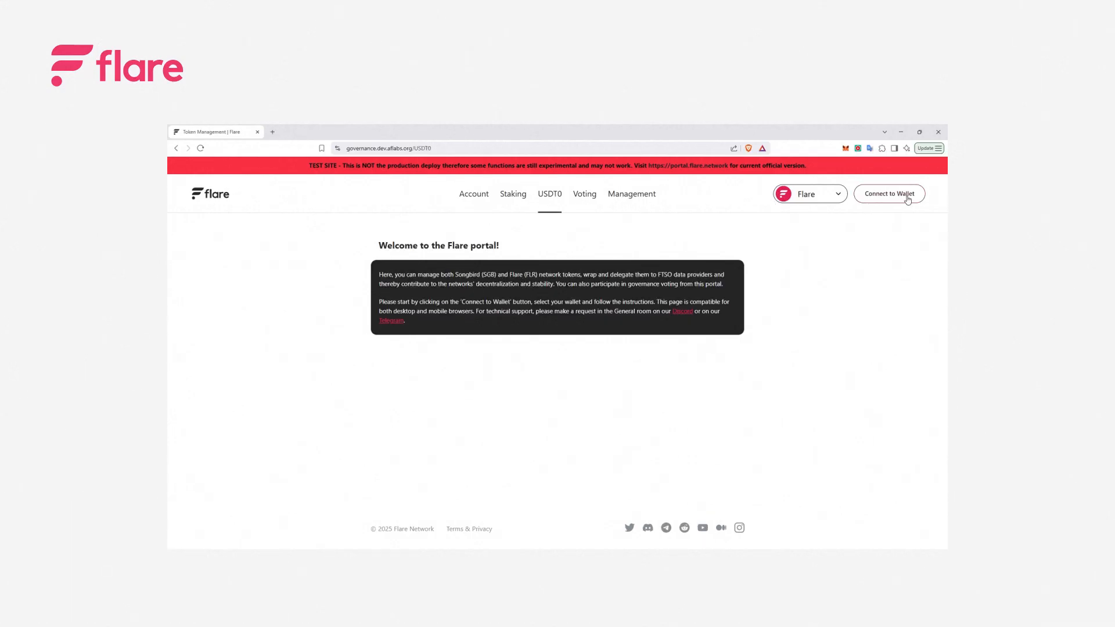
click(888, 194)
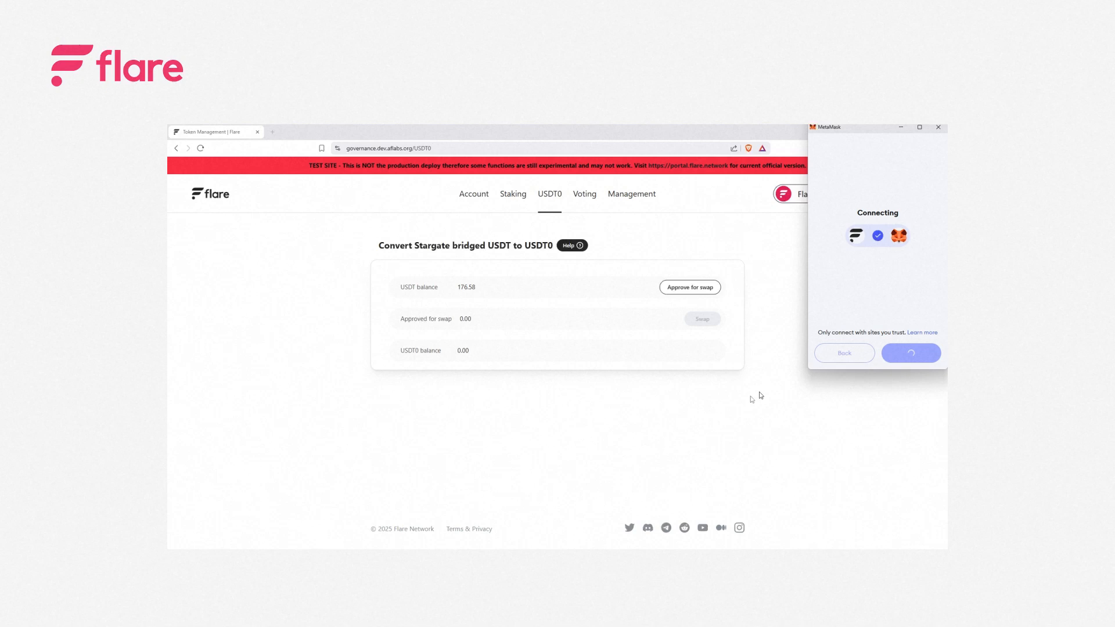
Approve the full USDT balance (100% slider) for swapping
click(688, 287)
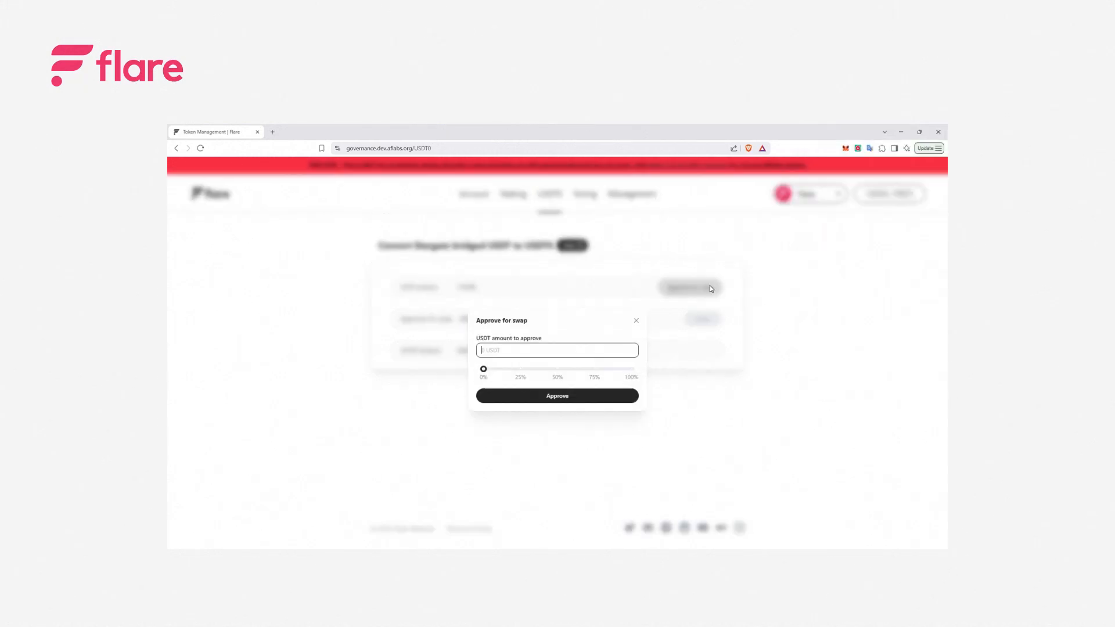
drag(482, 368, 628, 369)
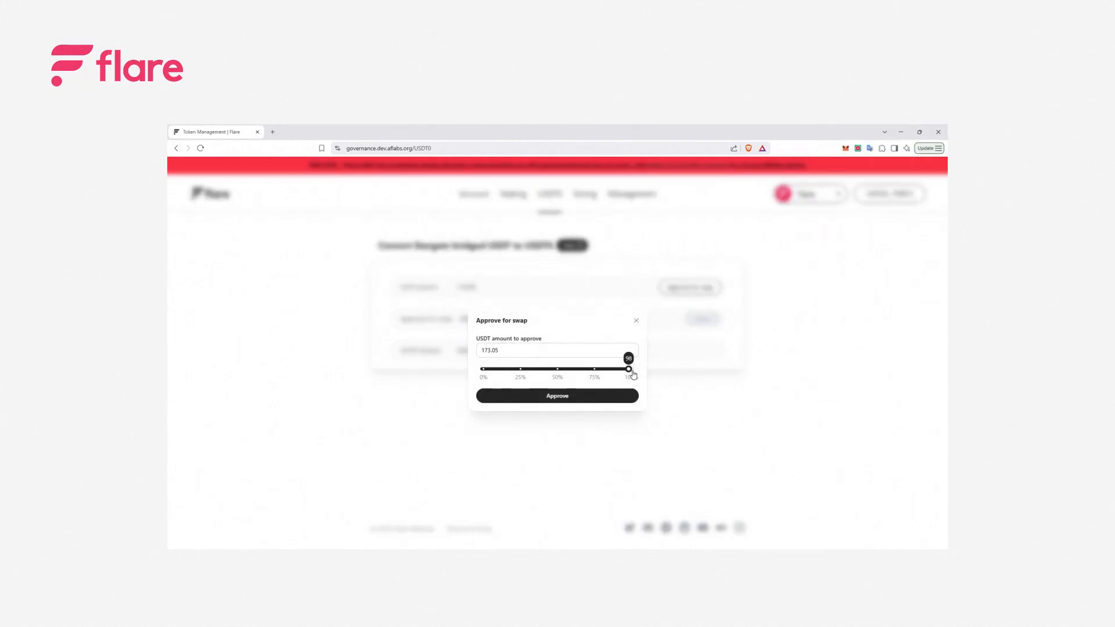
click(556, 395)
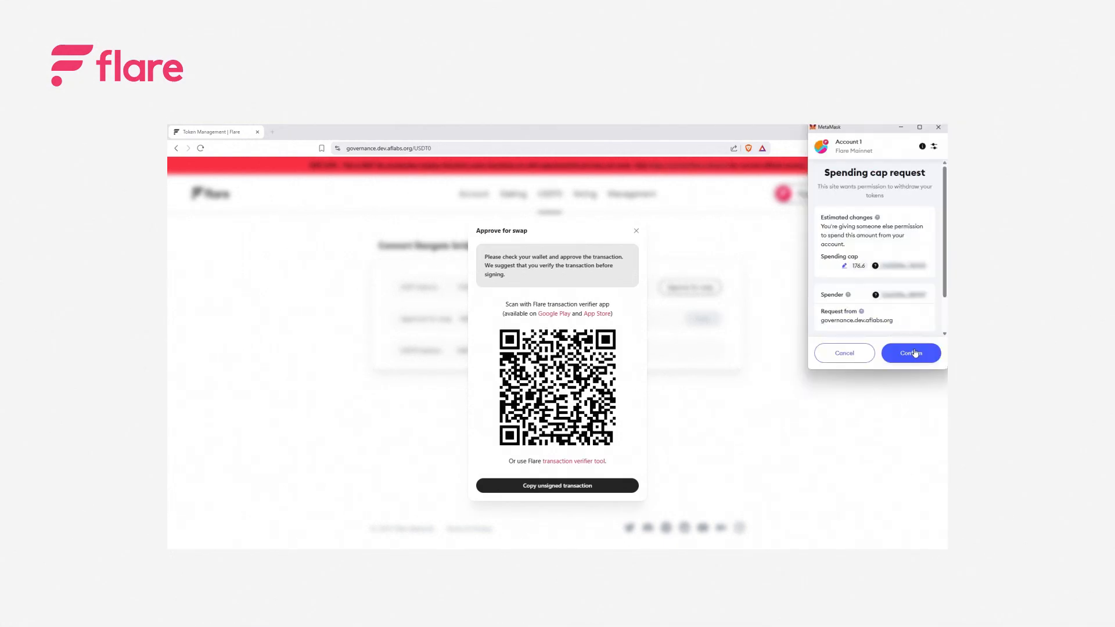
Confirm the USDT spending cap request in MetaMask
click(910, 353)
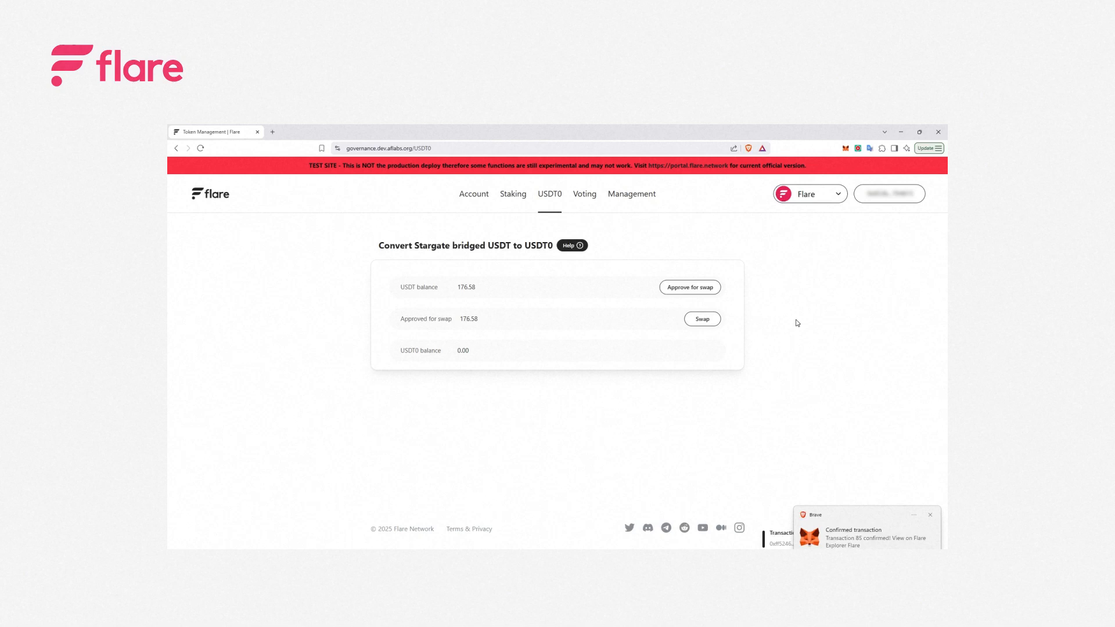
mouse_move(794, 323)
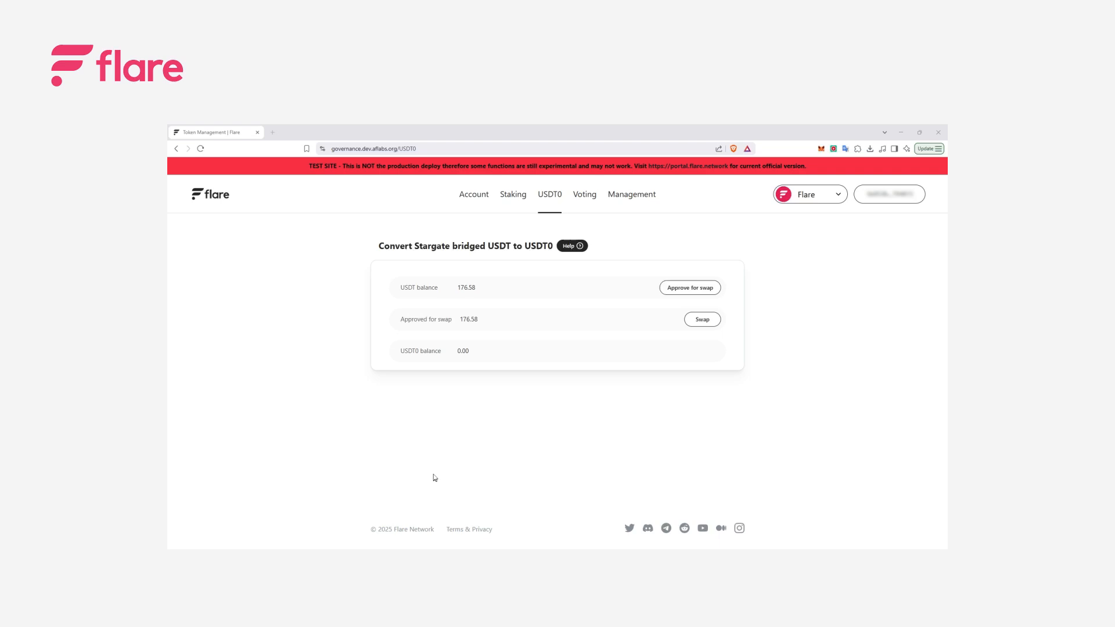
Submit a swap of 5 USDT to USDT0
click(702, 319)
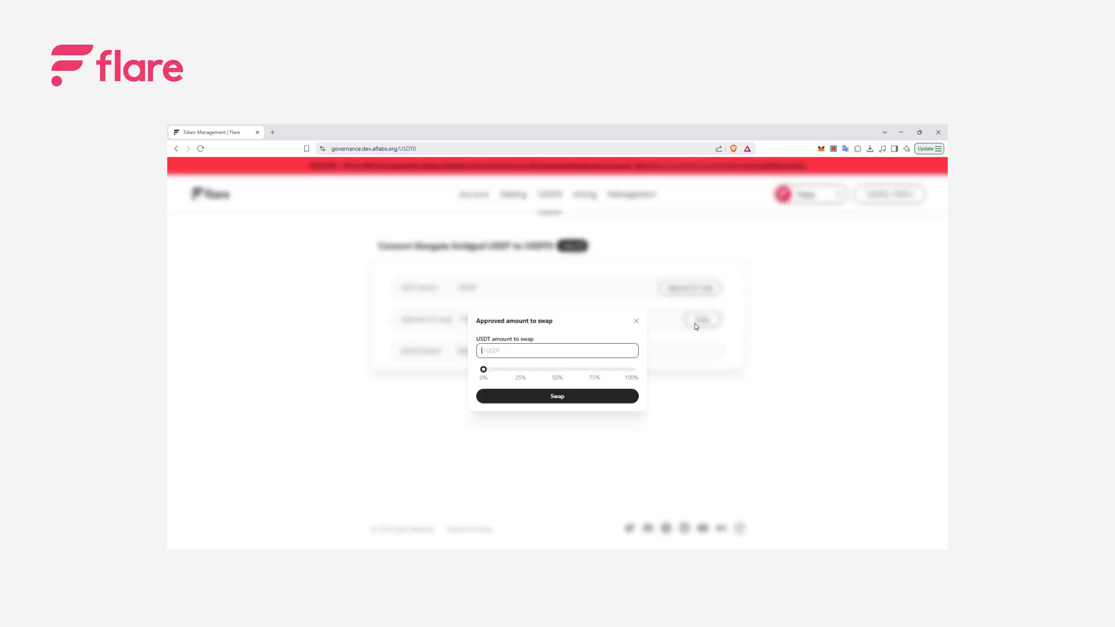
text(5)
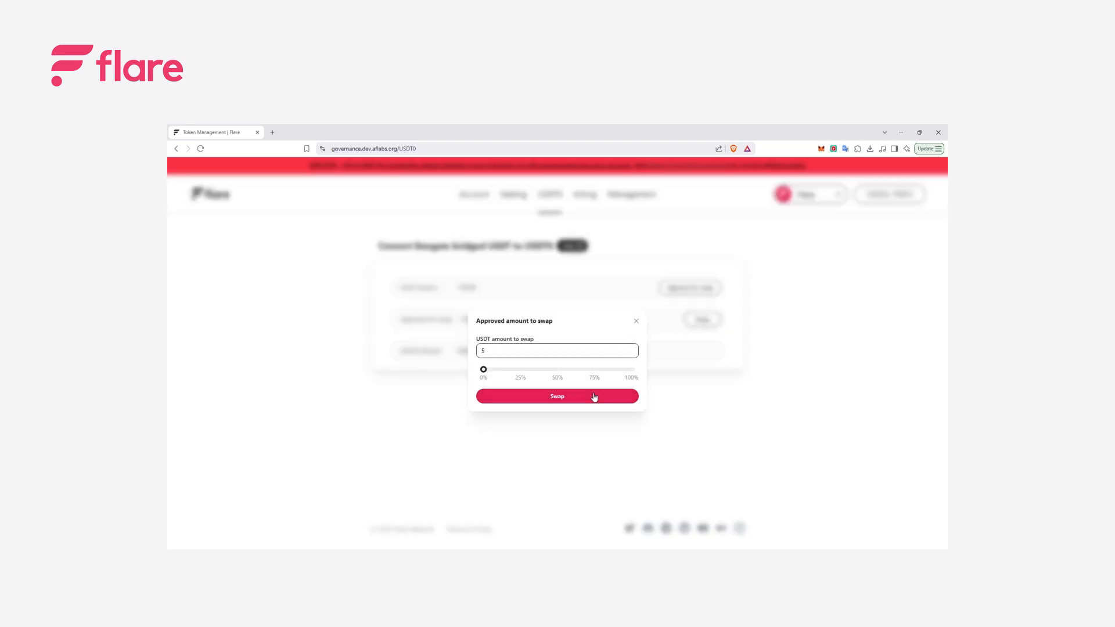
click(556, 396)
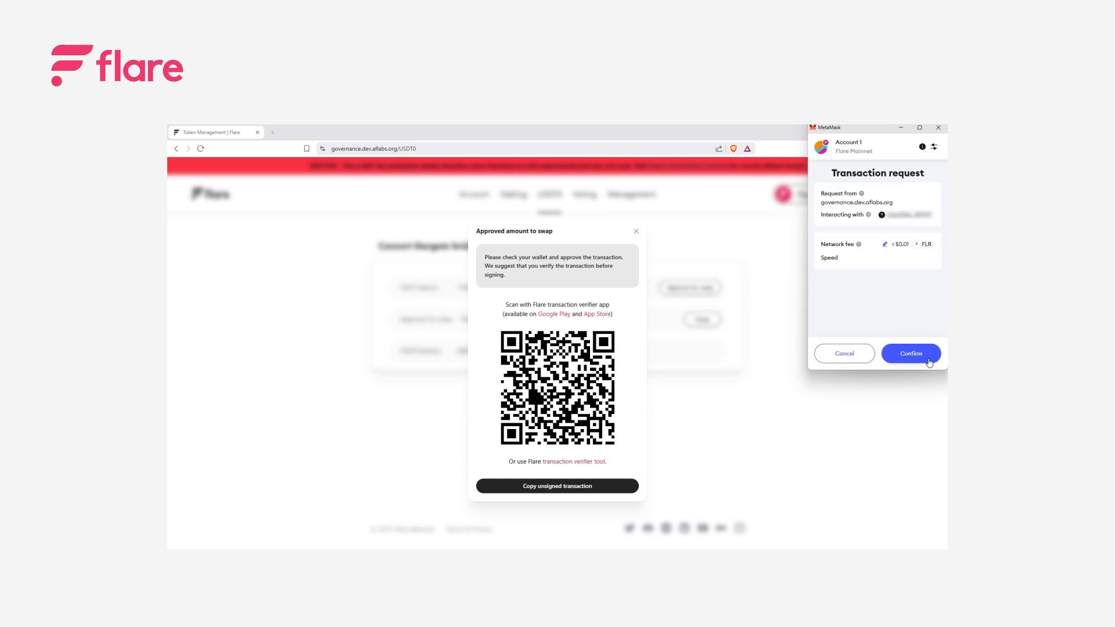
Confirm the swap in MetaMask and view the wallet's token balances
click(910, 353)
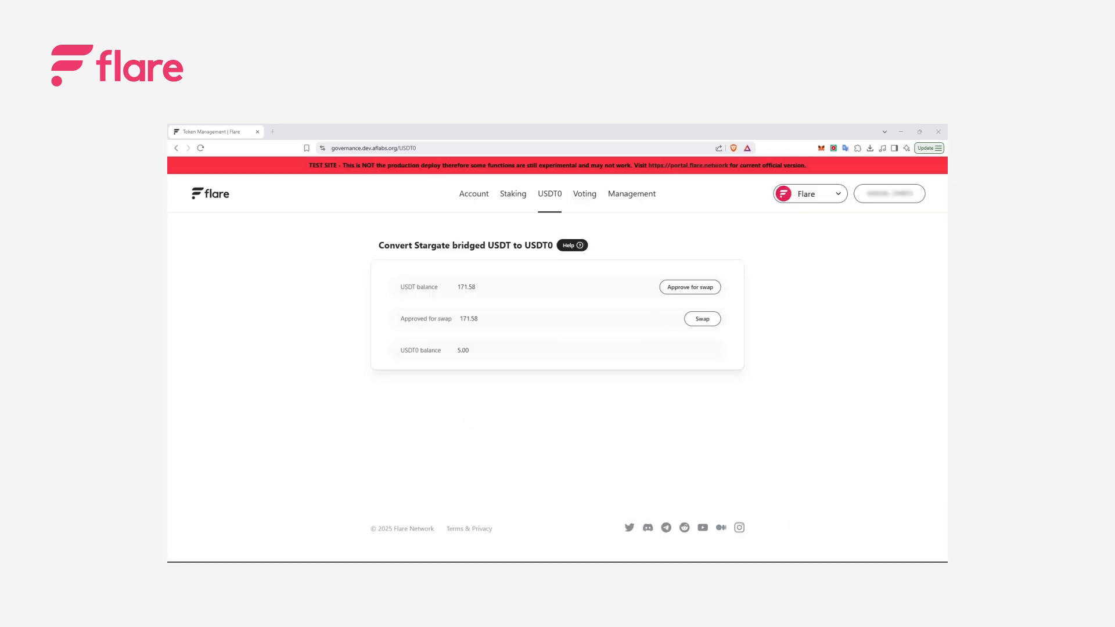
click(820, 148)
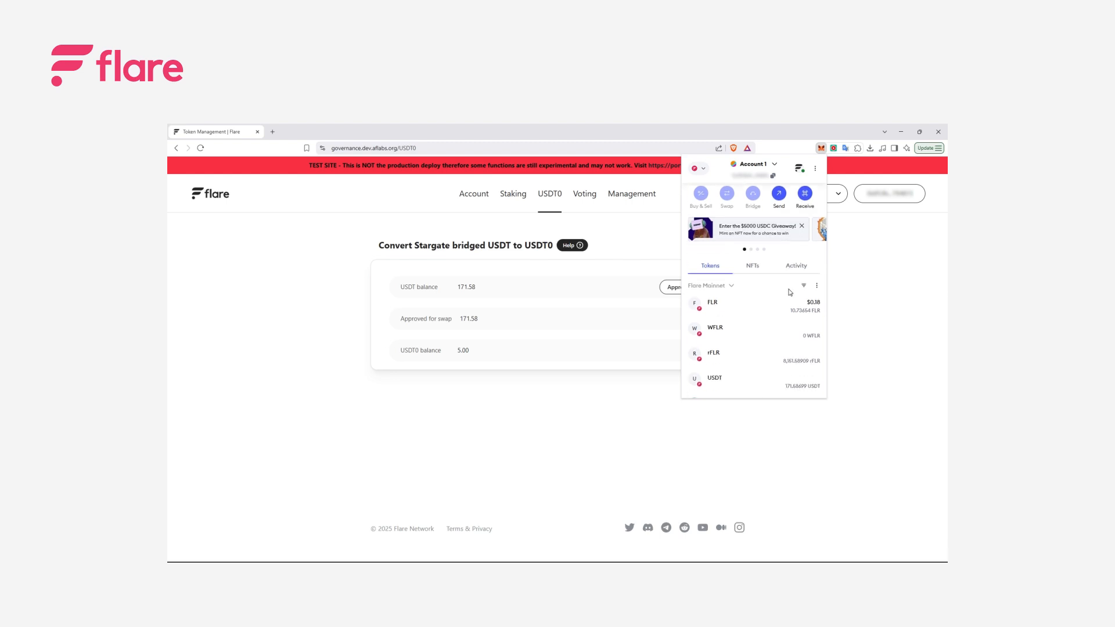